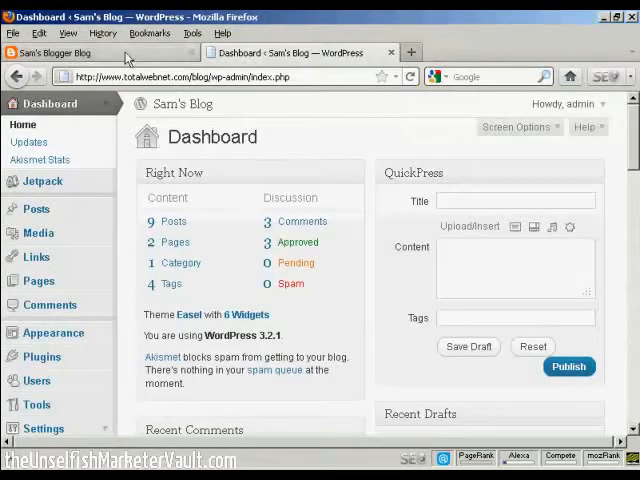
Step: Switch to the Blogger blog tab showing 'My First Bloggger Post' and its welcome text
click(90, 52)
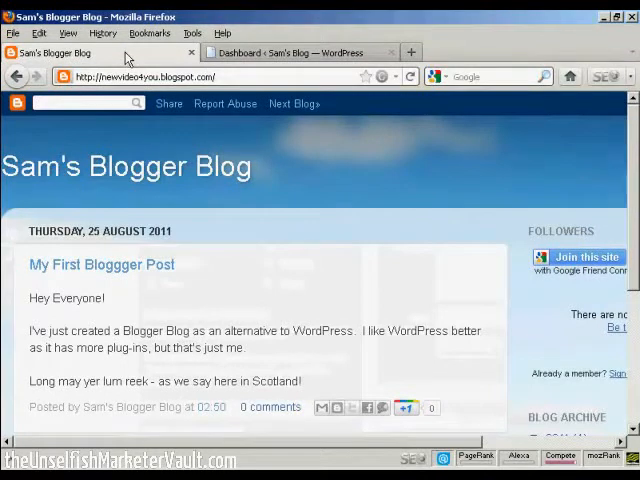
mouse_move(243, 301)
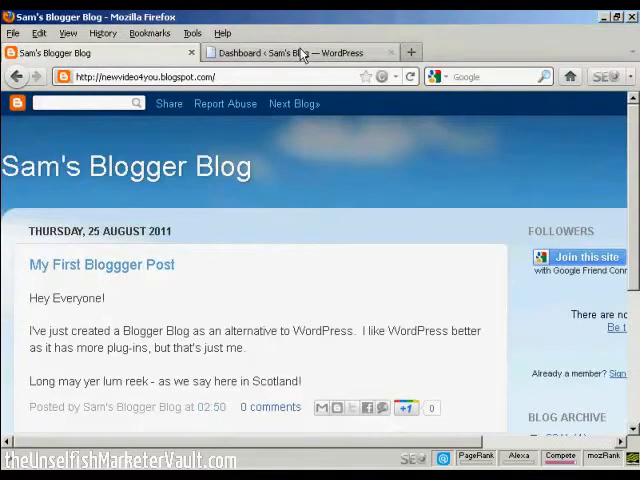
Step: Return to the WordPress dashboard and go to Tools > Import to see available importers
click(300, 52)
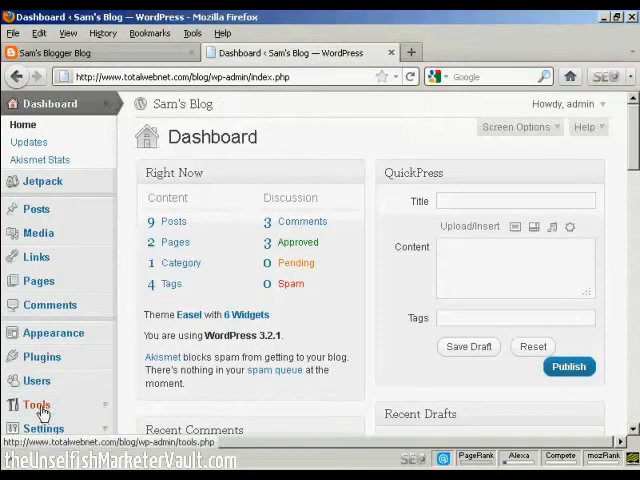
click(37, 404)
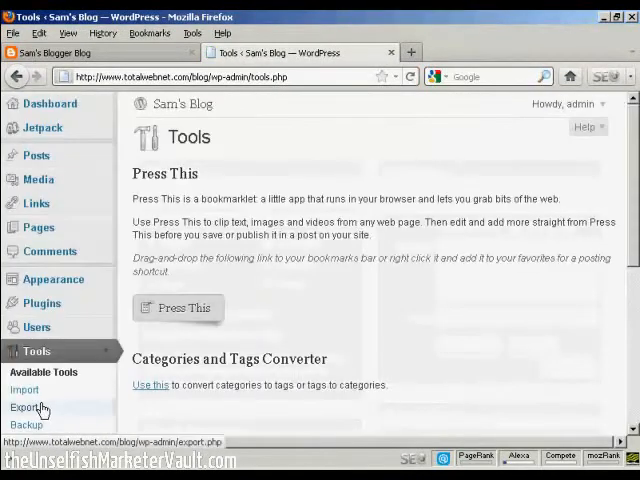
click(24, 389)
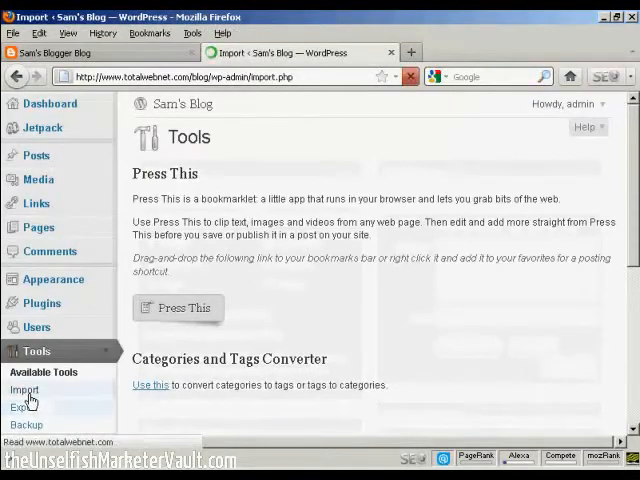
click(24, 389)
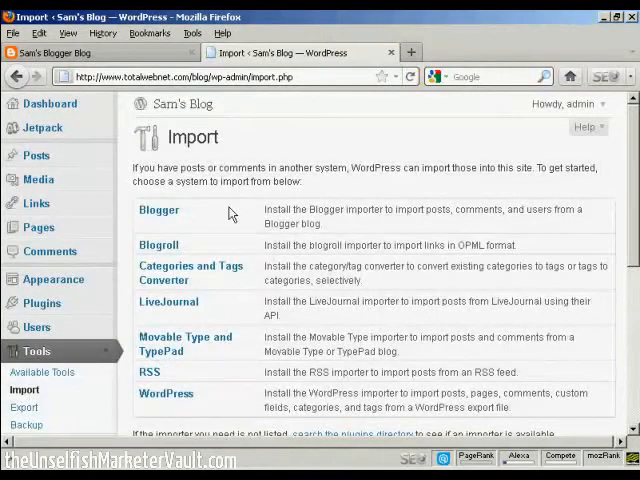
mouse_move(172, 408)
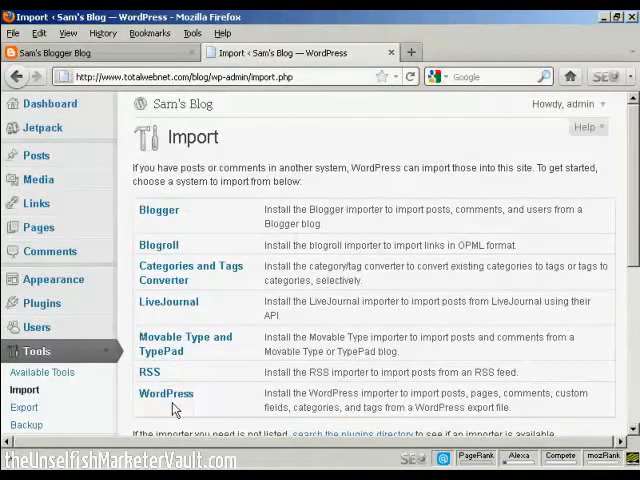
mouse_move(252, 227)
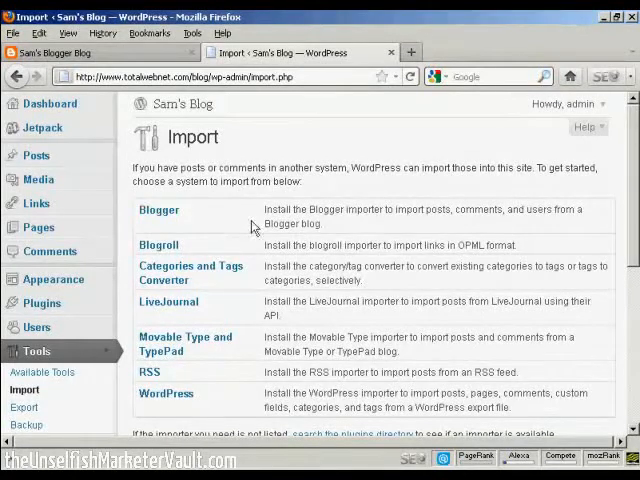
mouse_move(196, 228)
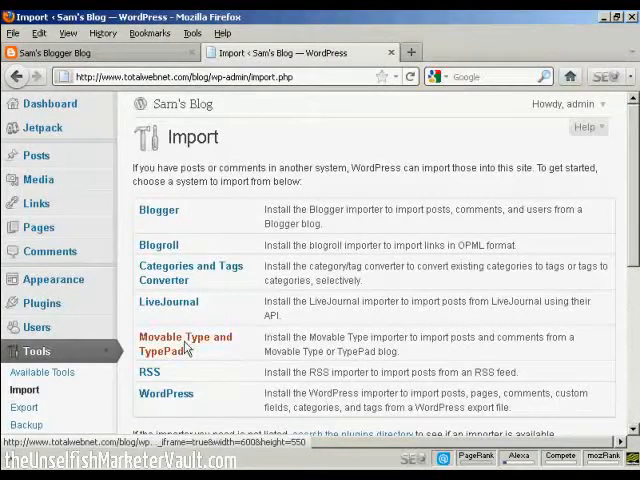
mouse_move(430, 307)
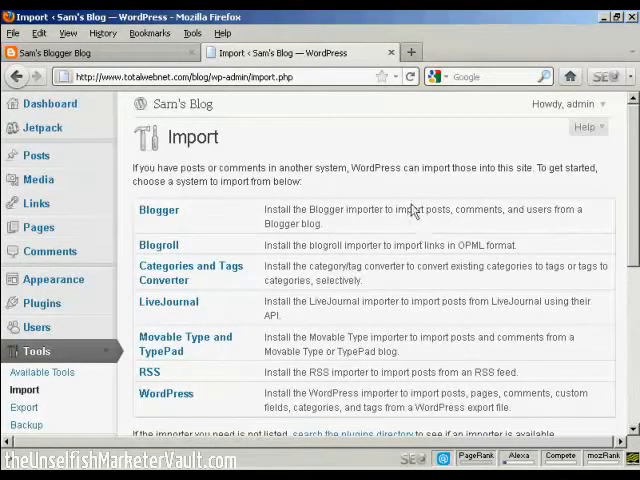
mouse_move(340, 214)
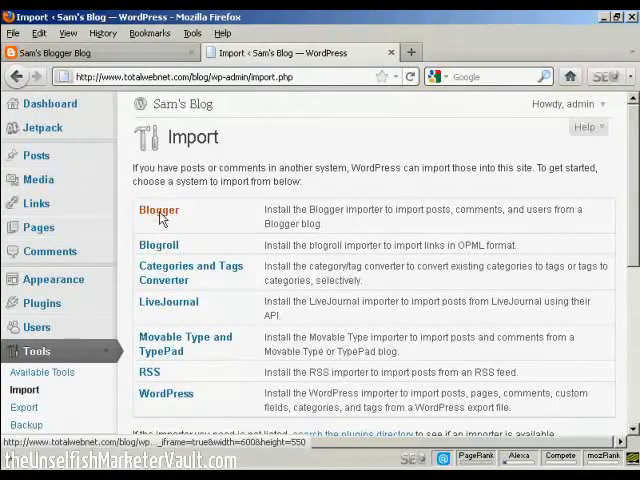
click(158, 210)
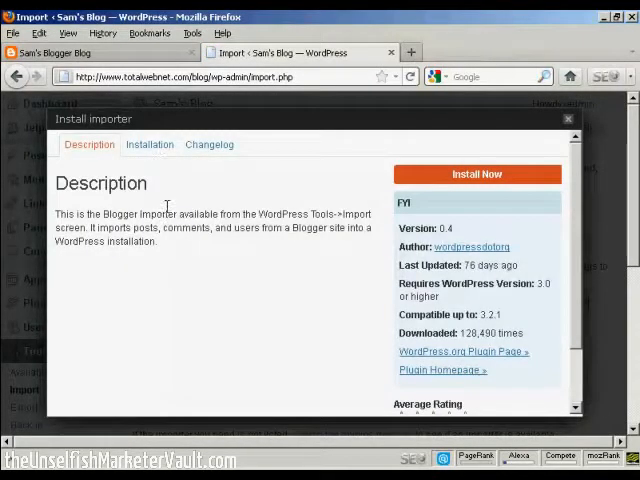
mouse_move(582, 207)
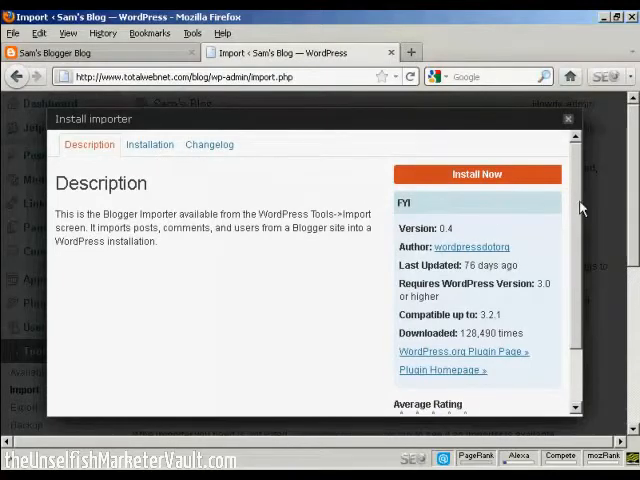
scroll(down, 3)
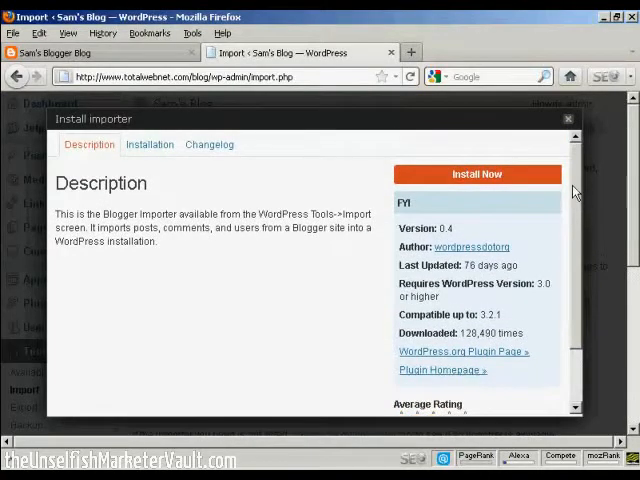
mouse_move(325, 182)
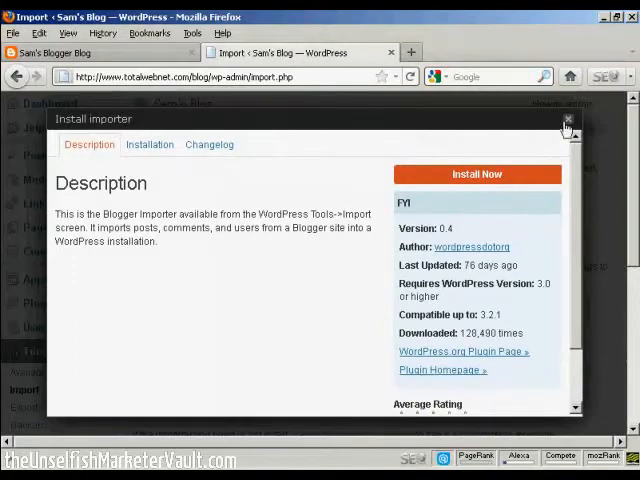
click(567, 122)
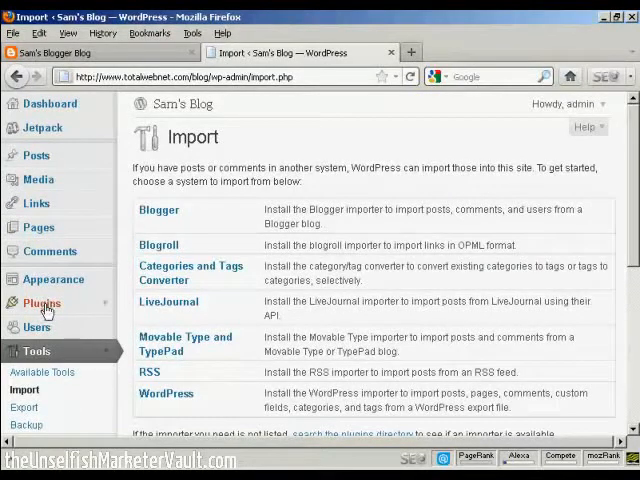
Step: Search for 'import blogger' under Plugins > Add New
click(43, 303)
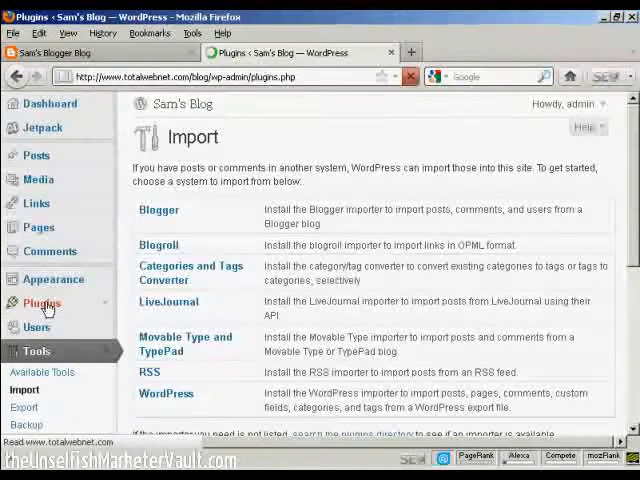
click(43, 303)
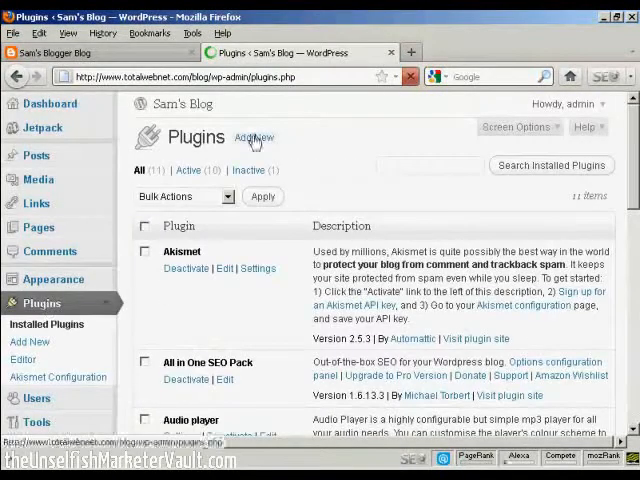
click(254, 138)
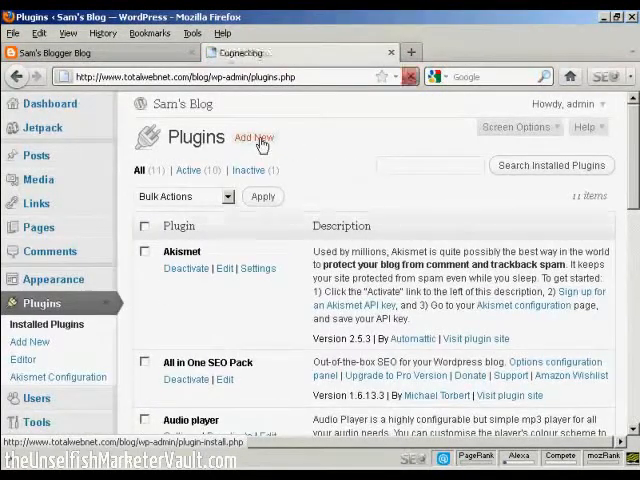
click(254, 137)
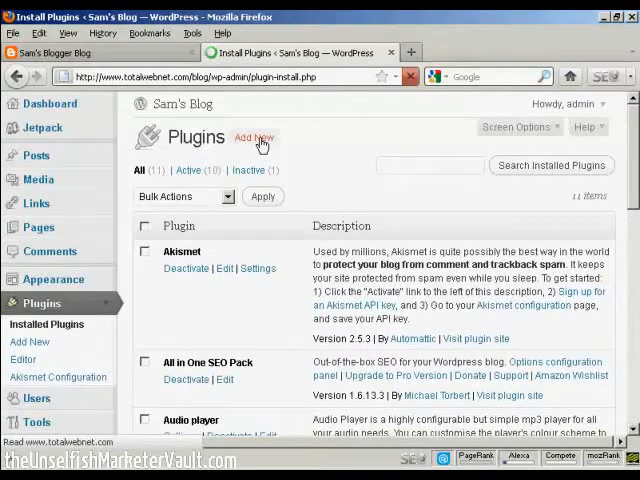
click(253, 138)
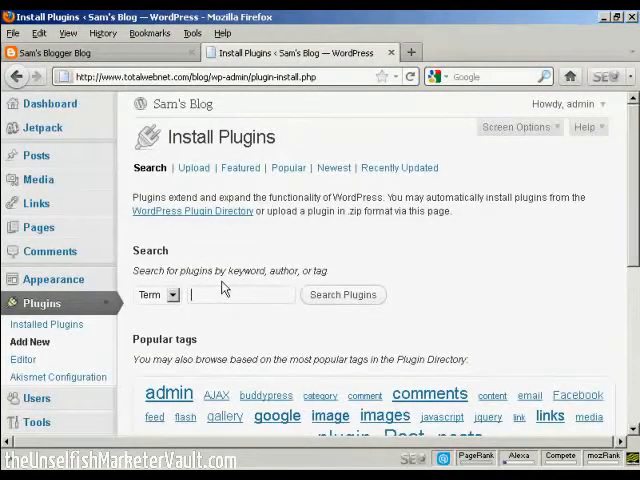
text(impor)
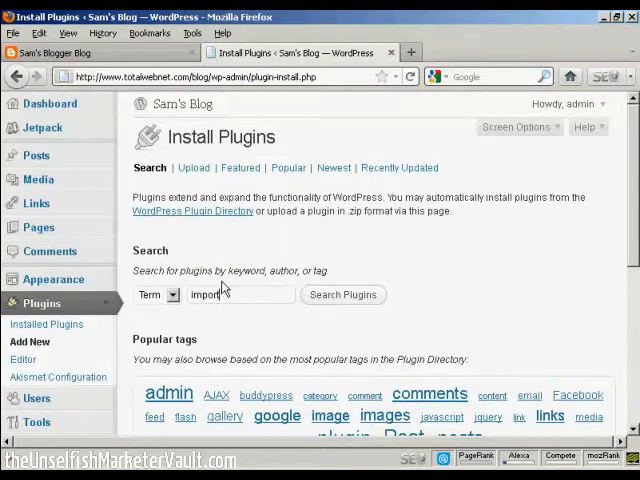
text(blogger)
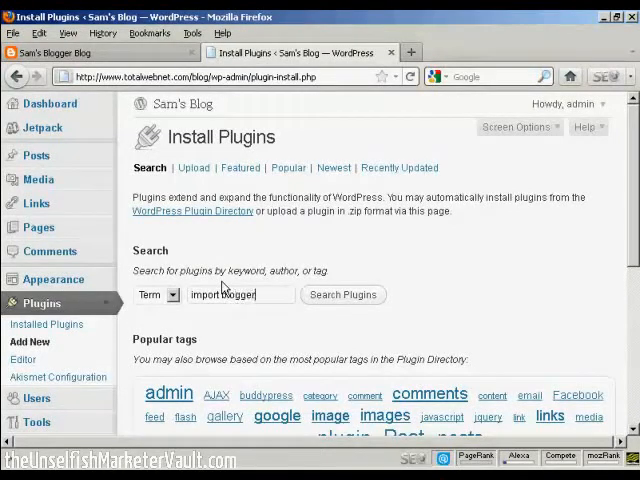
click(342, 294)
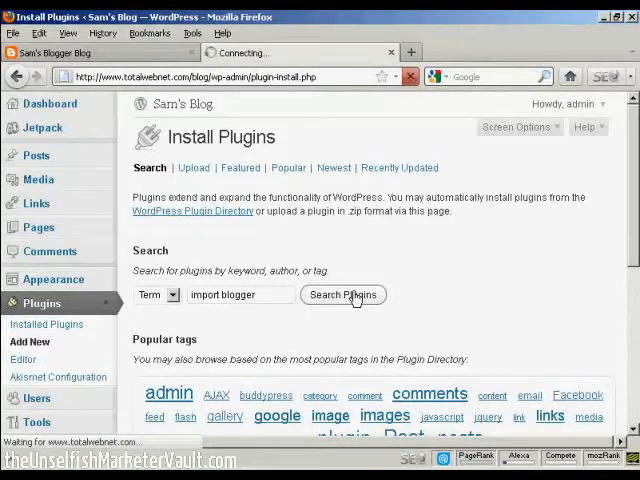
click(342, 294)
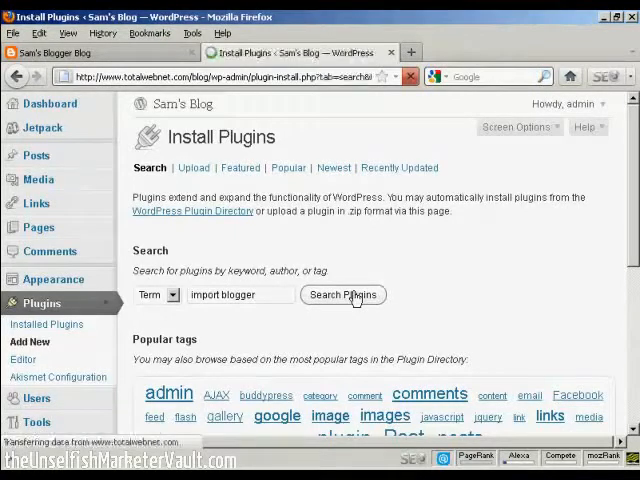
click(342, 294)
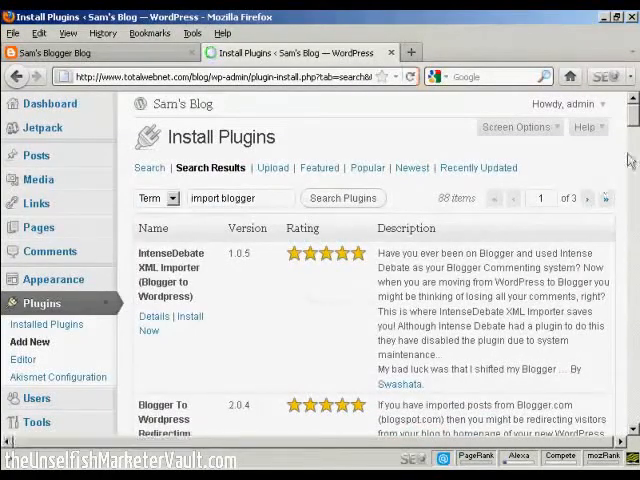
Step: Install and activate Blogger Importer 0.4, then return to the Blogger blog tab
scroll(down, 3)
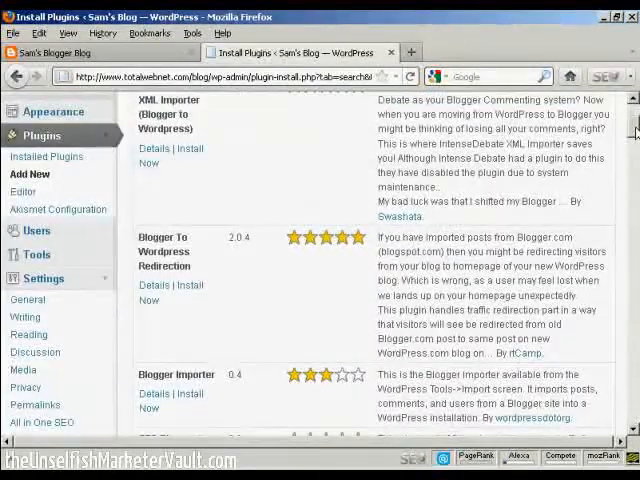
scroll(down, 3)
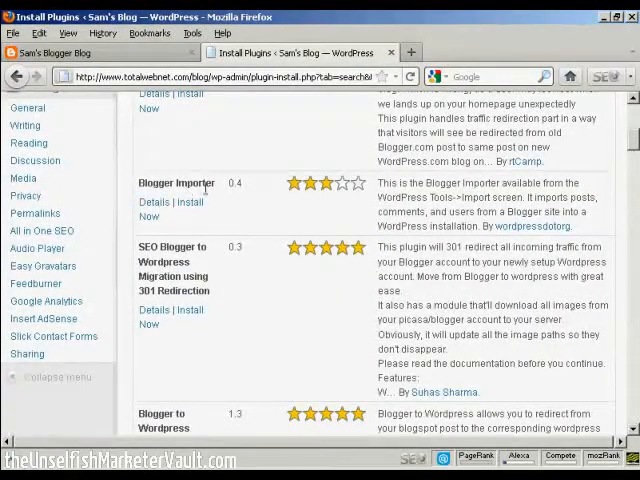
mouse_move(208, 197)
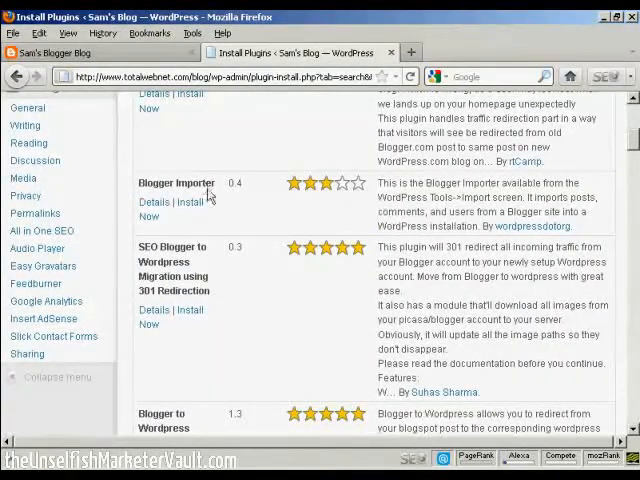
click(189, 201)
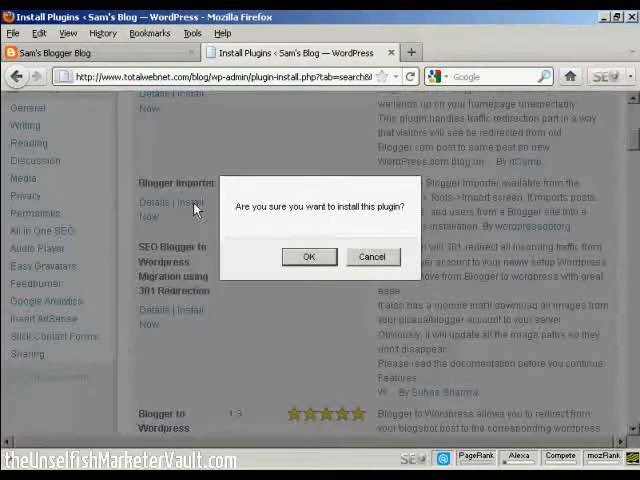
click(309, 256)
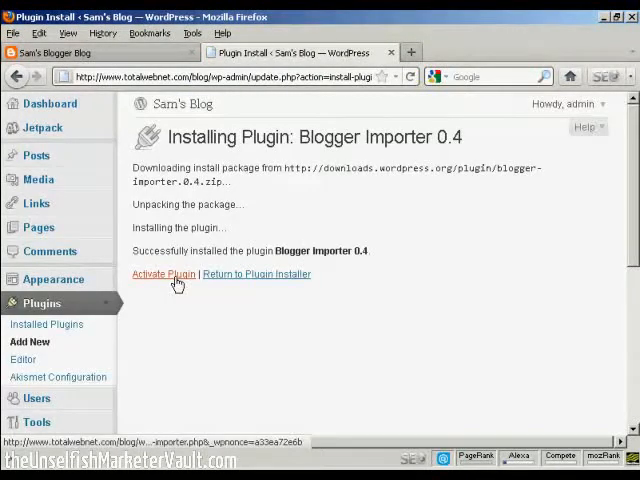
click(163, 274)
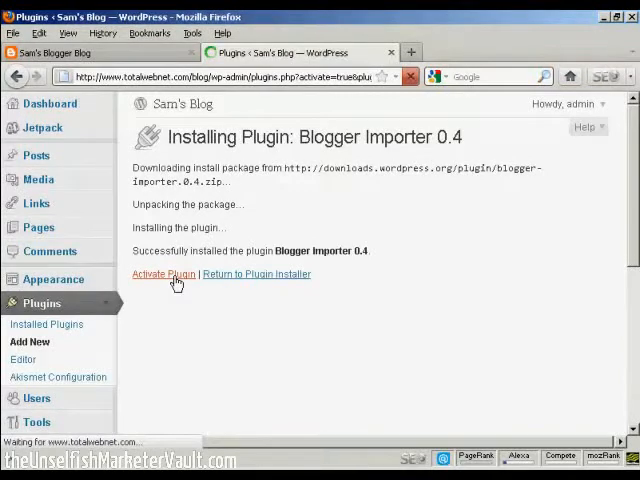
click(163, 274)
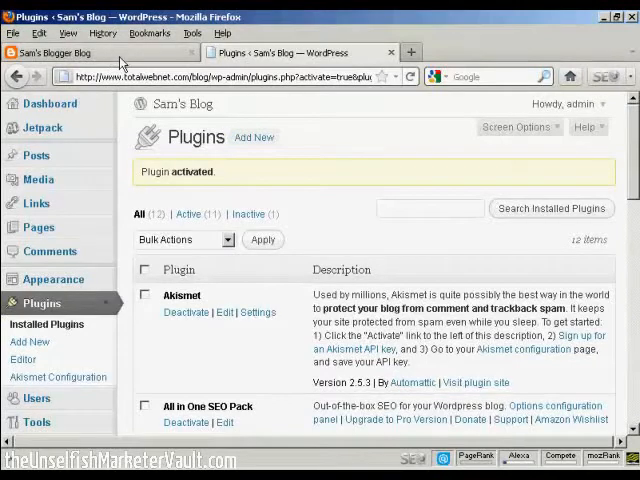
click(75, 52)
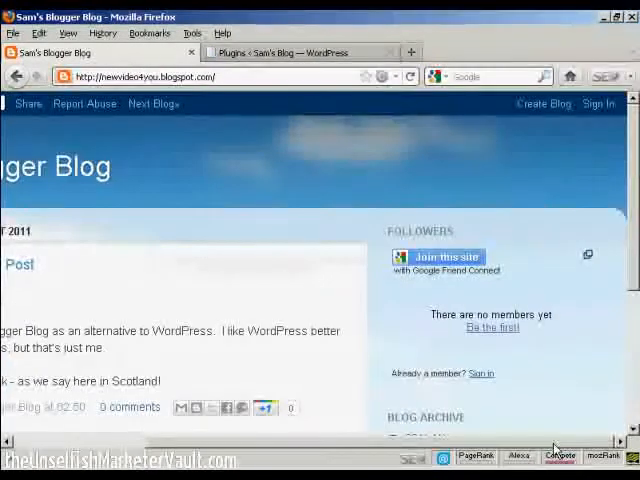
Step: Sign in to Blogger with the saved Google account, dismiss the Template Designer popup, return to WordPress
click(597, 103)
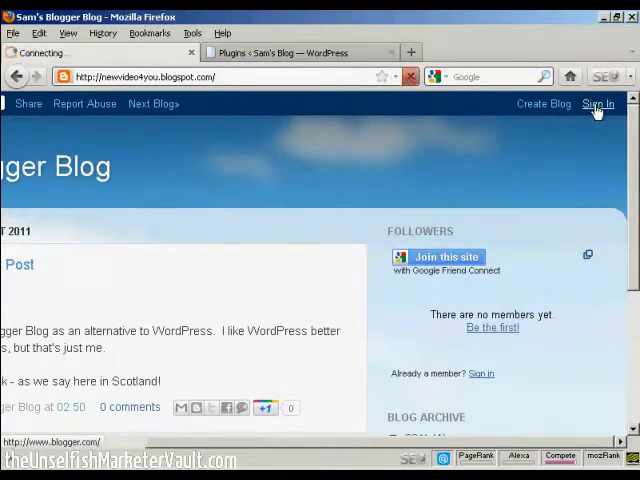
click(597, 103)
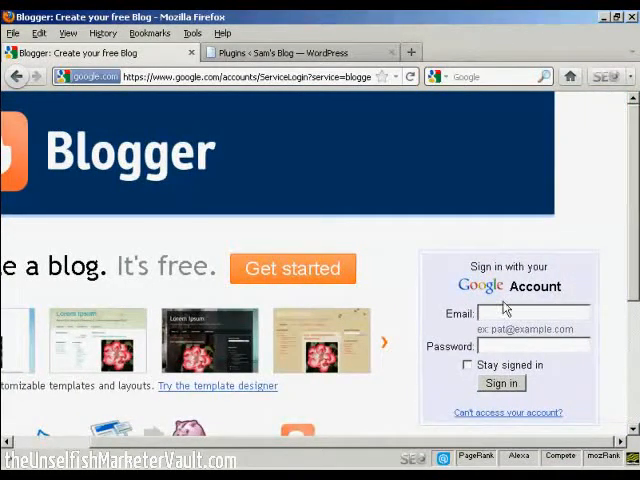
text(newvideo)
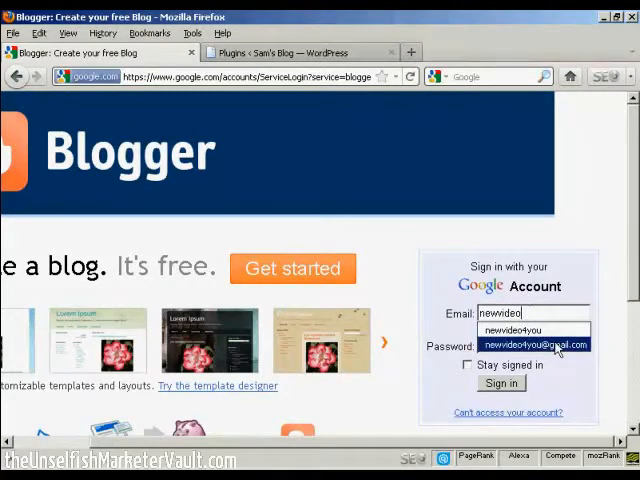
click(500, 383)
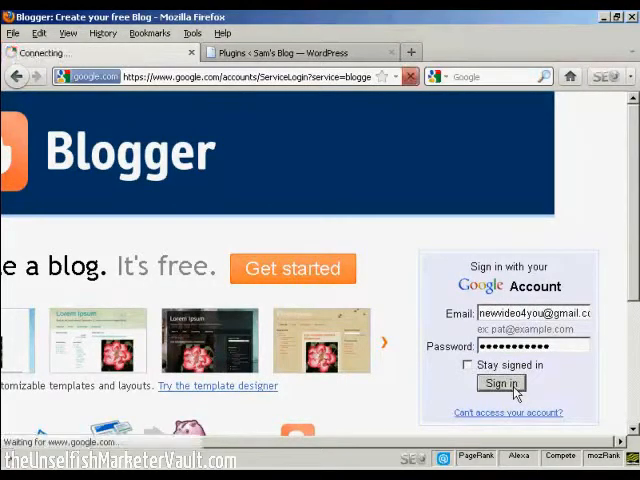
click(500, 383)
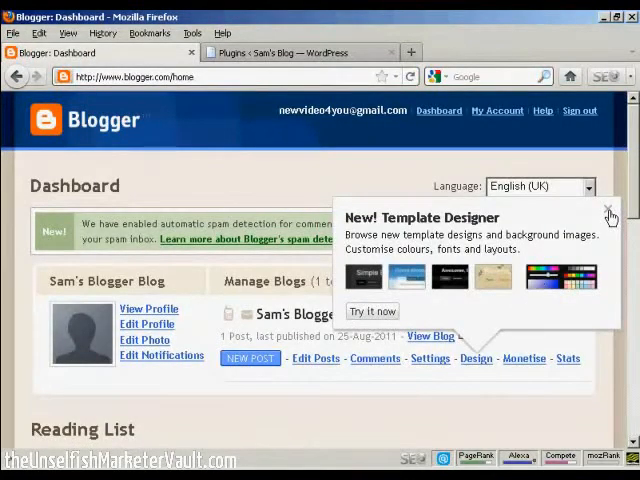
click(608, 206)
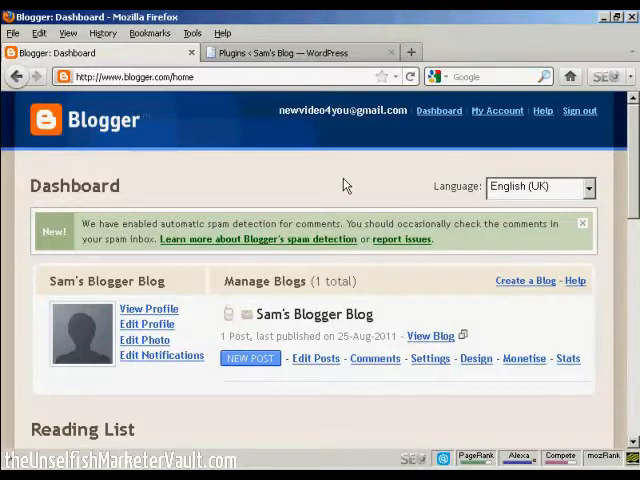
click(300, 52)
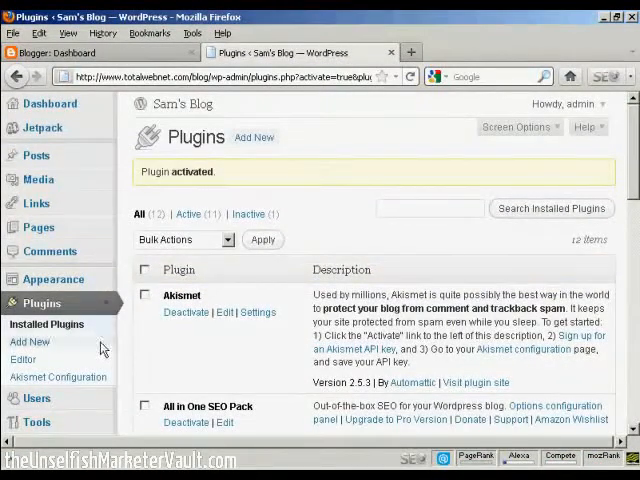
Step: Start the Blogger importer from Tools > Import and request authorization for the Blogger account
scroll(down, 3)
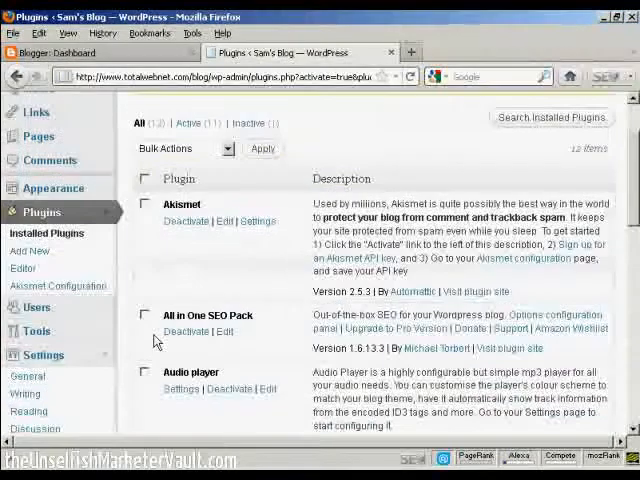
click(35, 331)
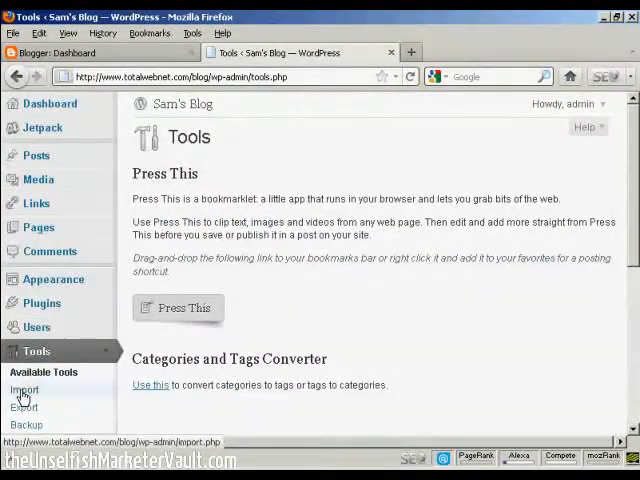
click(24, 389)
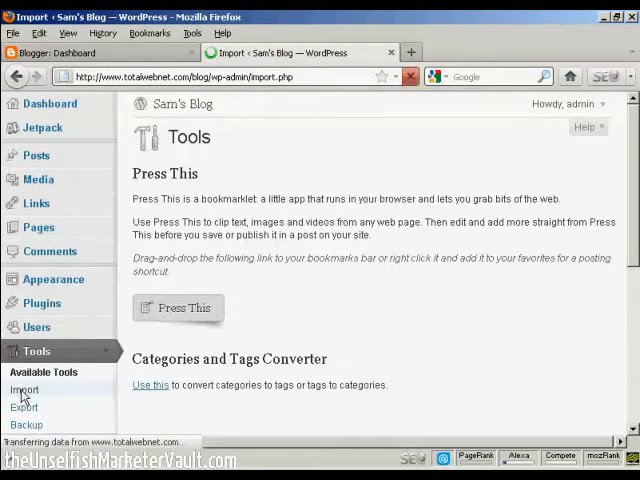
click(24, 389)
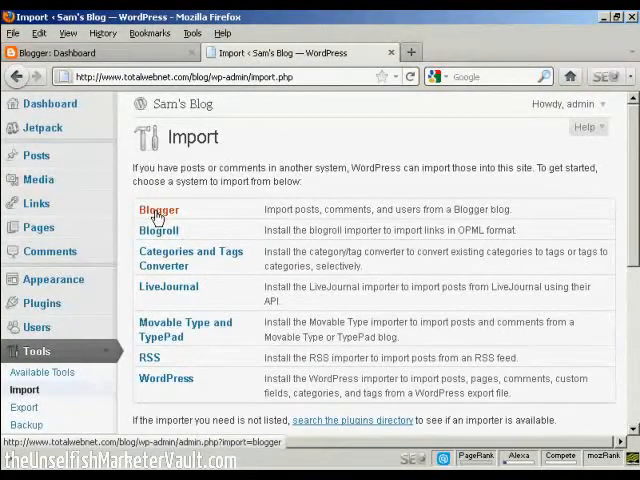
click(159, 210)
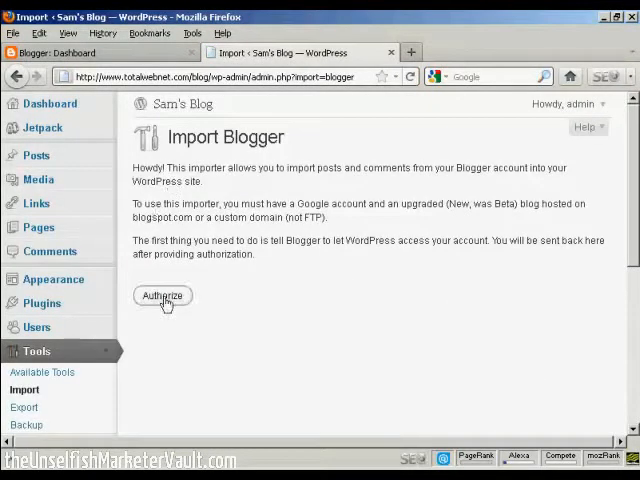
click(161, 295)
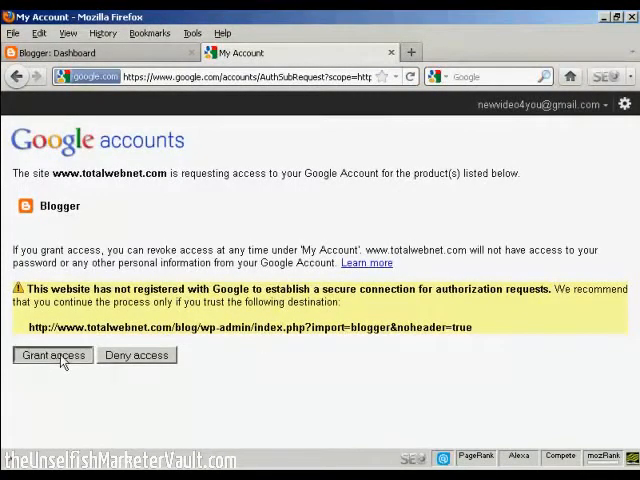
Step: Grant the WordPress site access to Blogger on the Google Accounts page
click(52, 355)
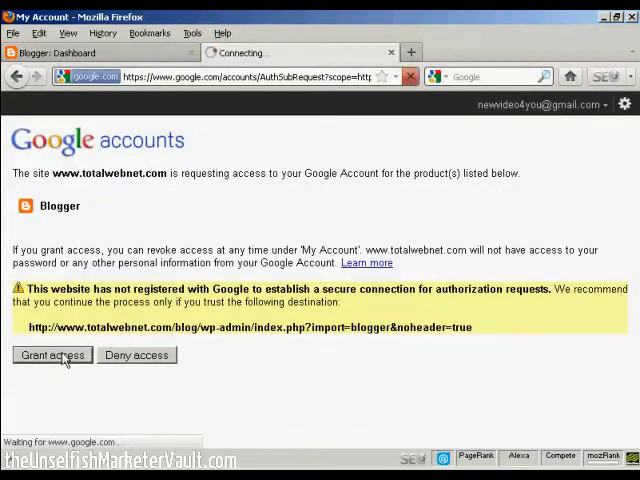
click(52, 355)
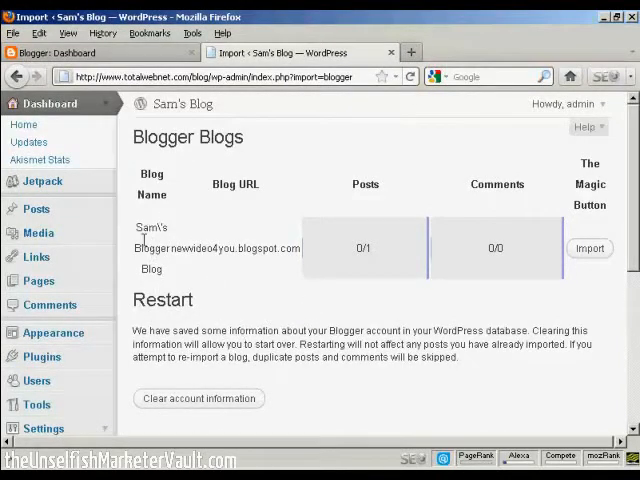
mouse_move(265, 263)
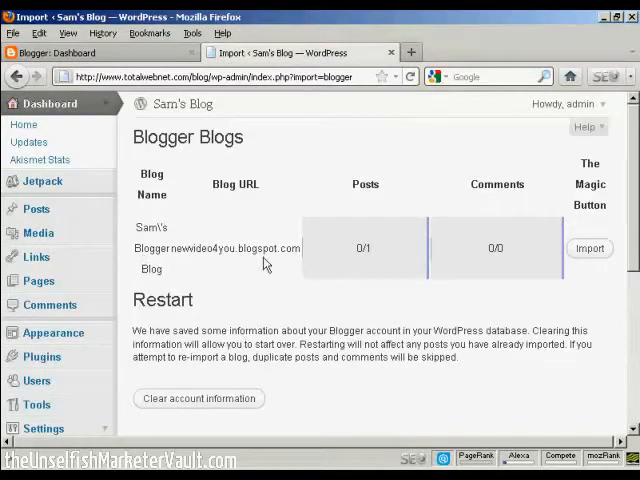
mouse_move(408, 275)
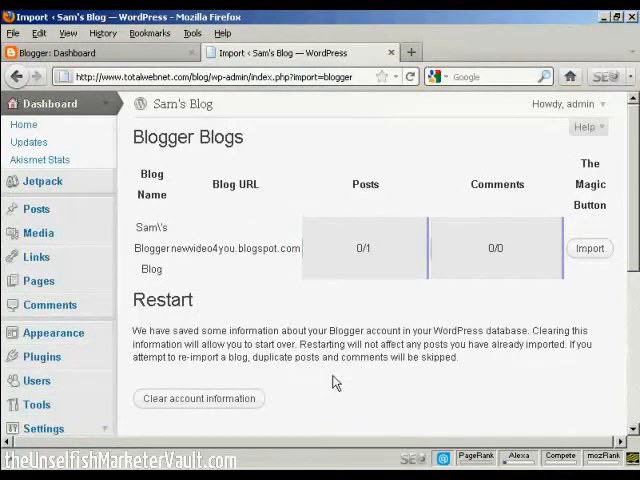
mouse_move(287, 392)
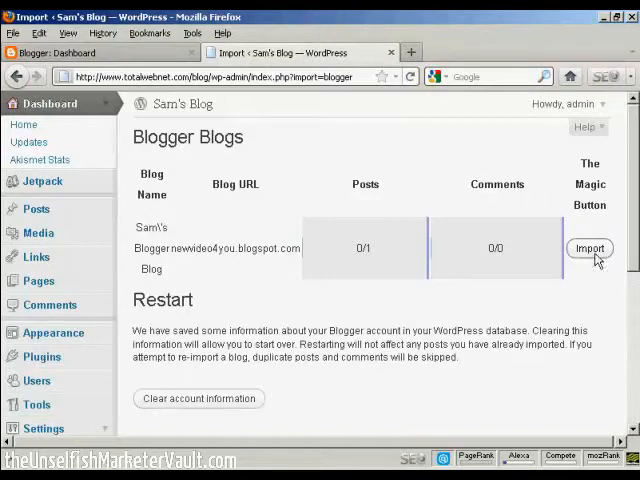
Step: Import the single post from Sam's Blogger Blog, then head to the posts list
click(589, 248)
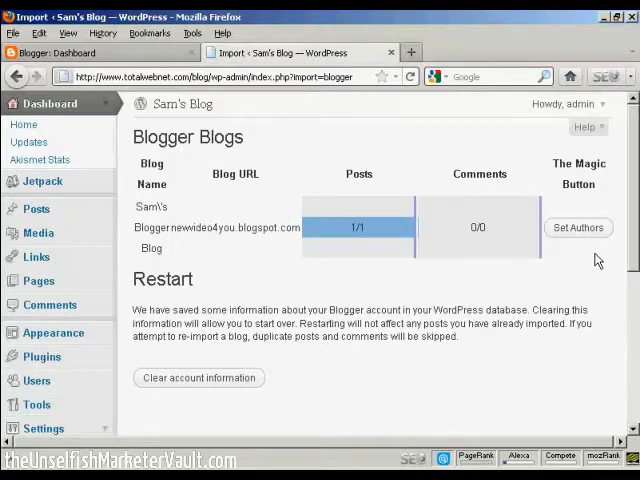
click(36, 209)
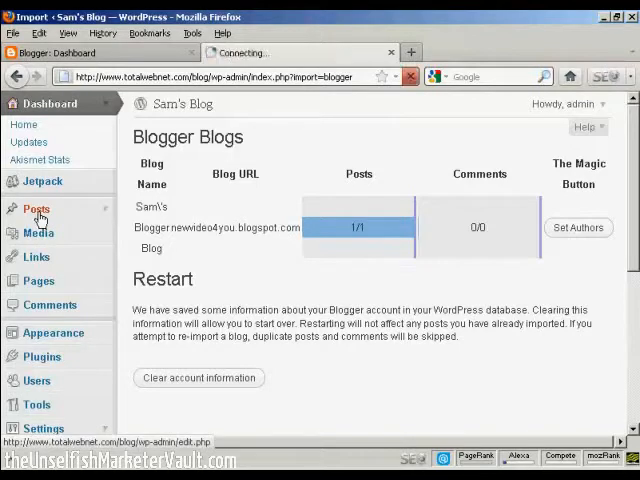
Step: View the Posts list, then open the live Sam's Blog site in a new tab
click(36, 208)
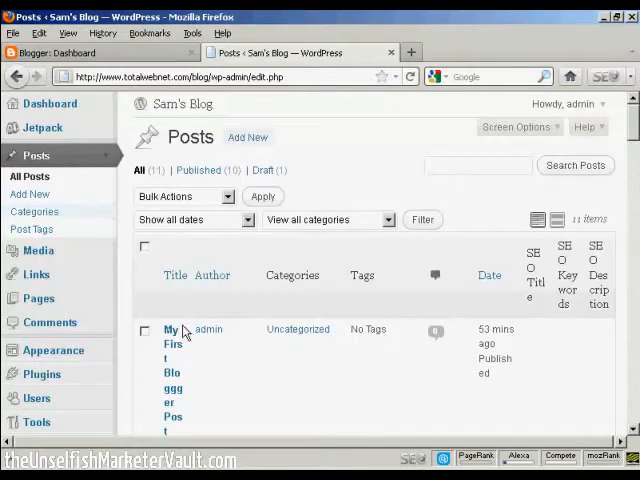
mouse_move(182, 108)
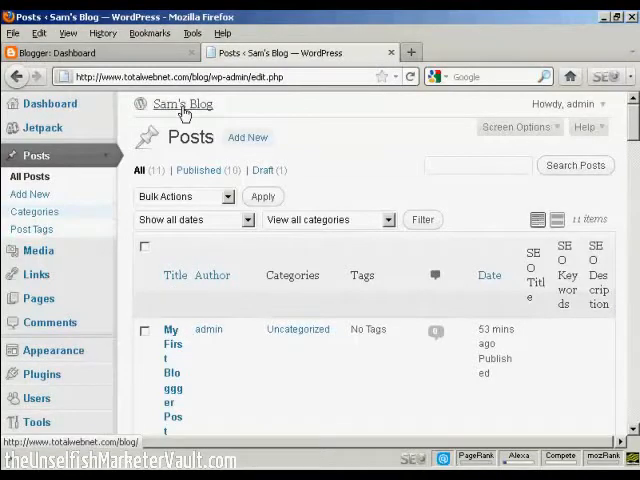
right_click(182, 103)
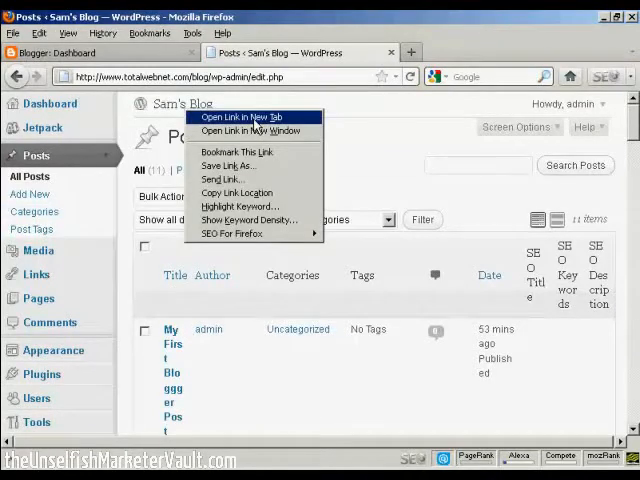
click(243, 117)
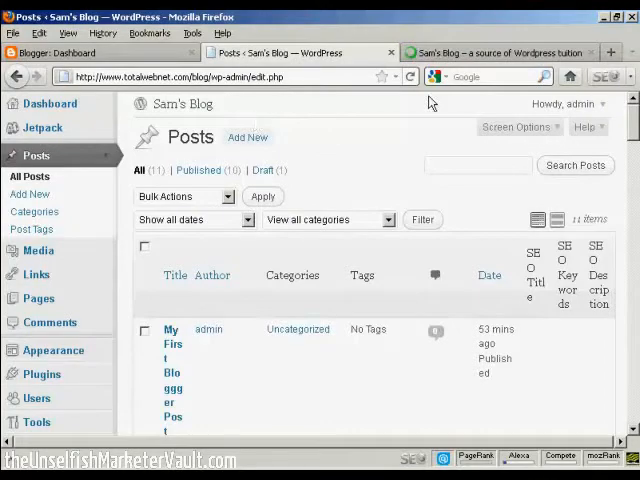
click(495, 52)
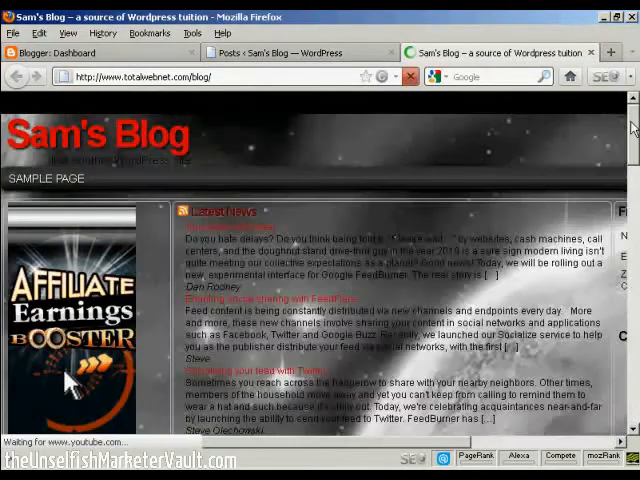
Step: Scroll the live Sam's Blog down to the imported 'My First Bloggger Post'
scroll(down, 3)
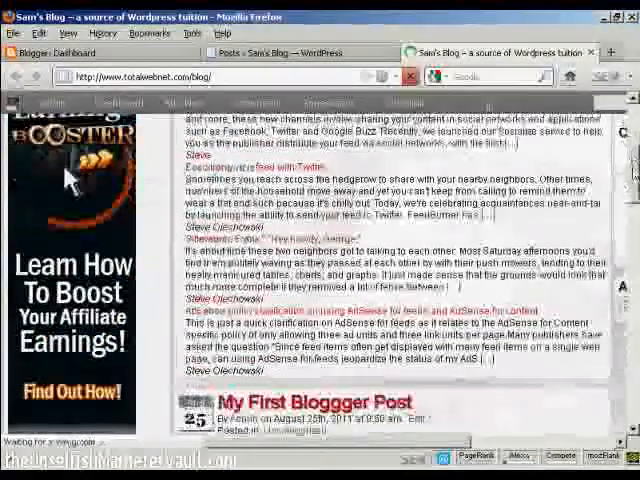
scroll(down, 3)
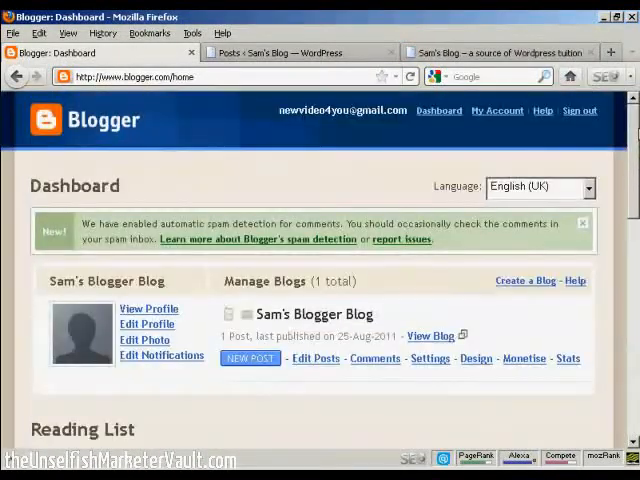
mouse_move(316, 362)
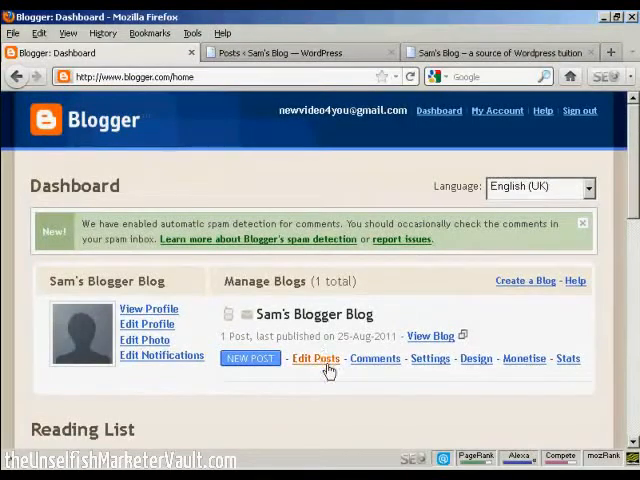